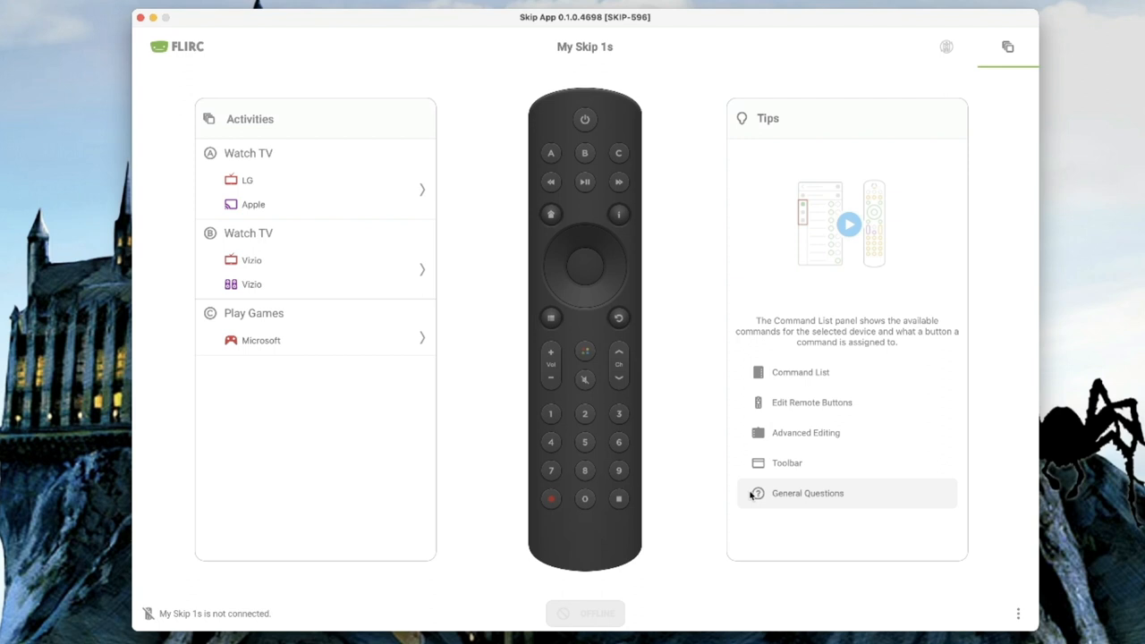
pyautogui.moveTo(671, 354)
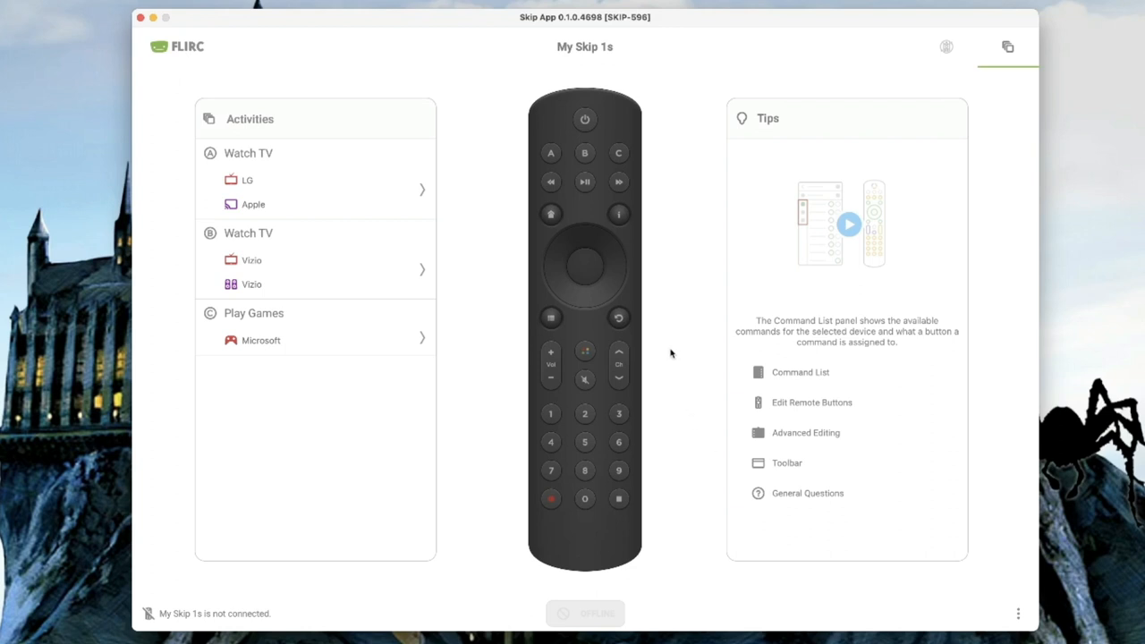
pyautogui.moveTo(635, 322)
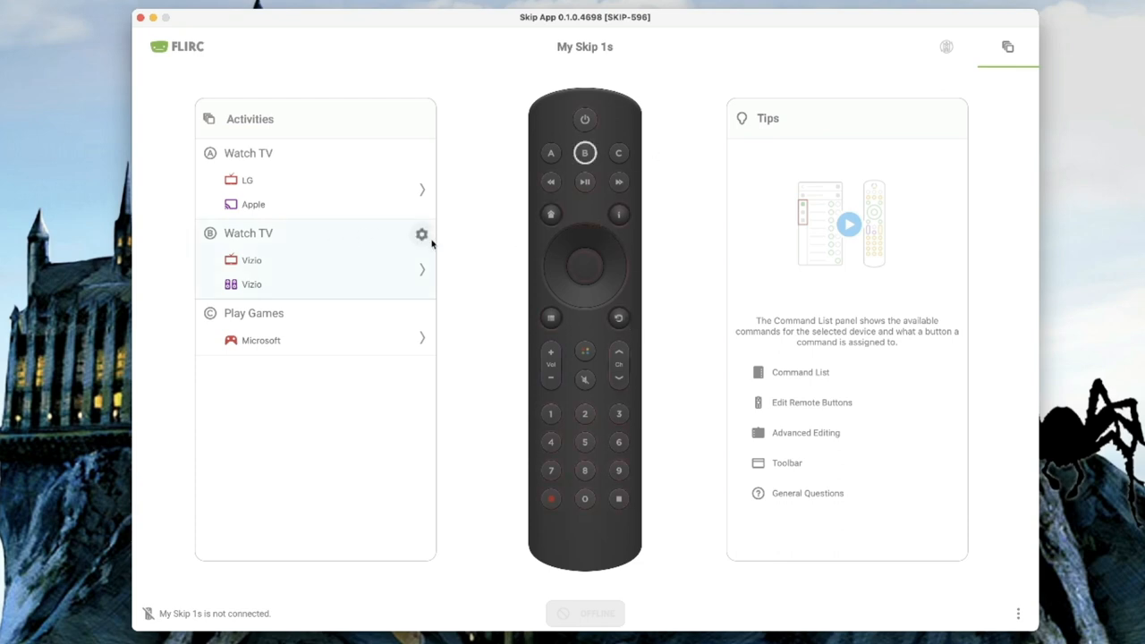
# Enter the settings of the second Watch TV activity to reach new-device setup
pyautogui.click(422, 233)
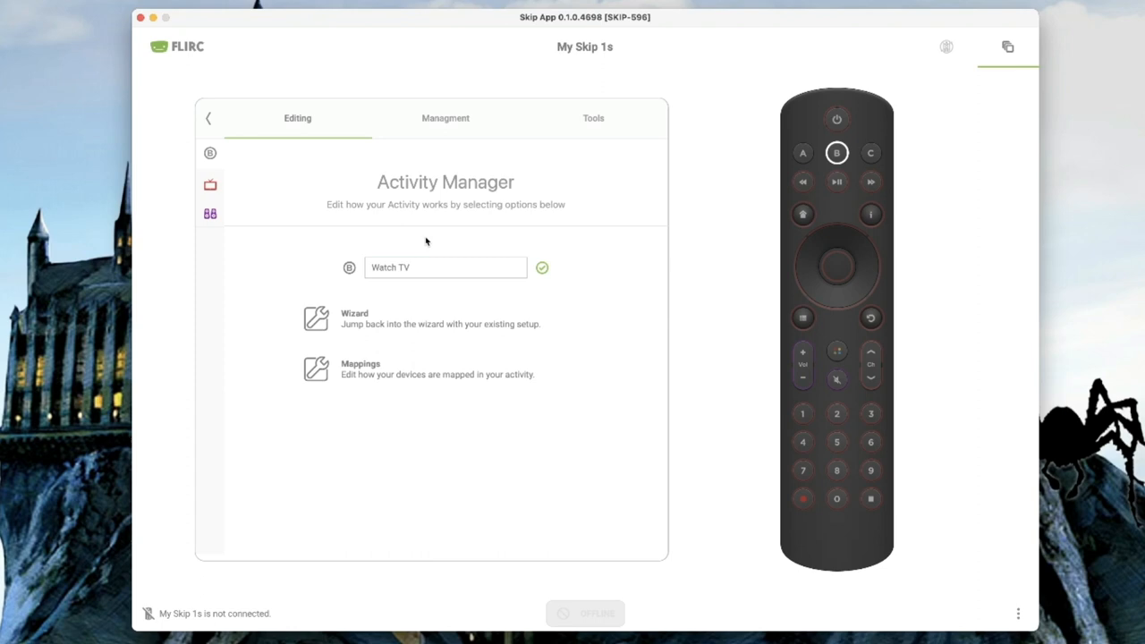
pyautogui.moveTo(403, 324)
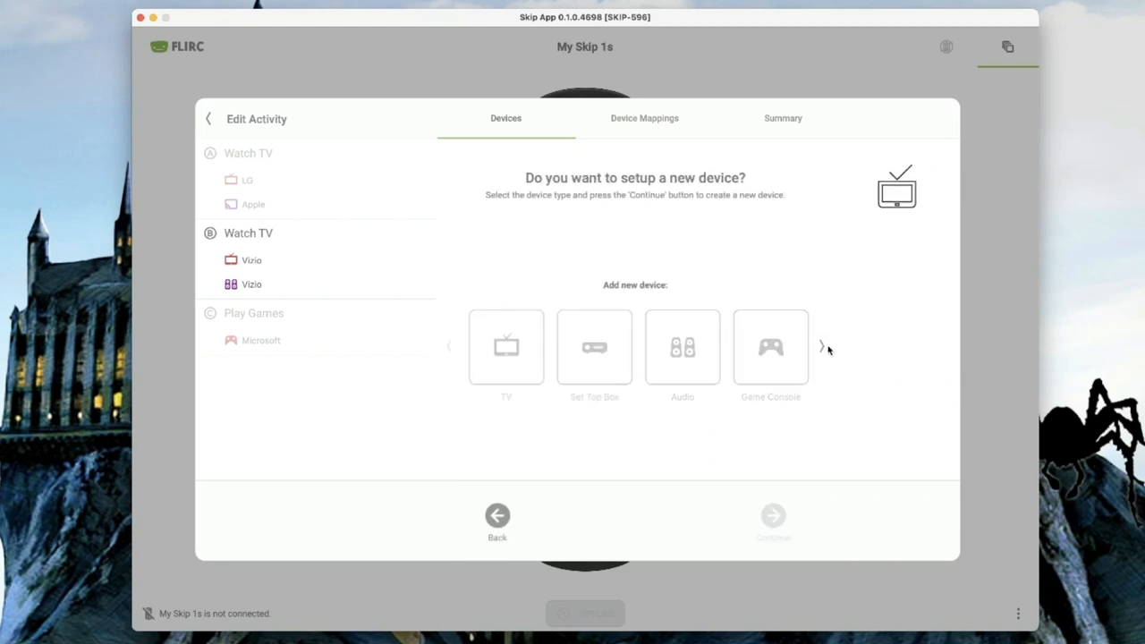
# Page to further device types and pick PC as the new device
pyautogui.click(822, 347)
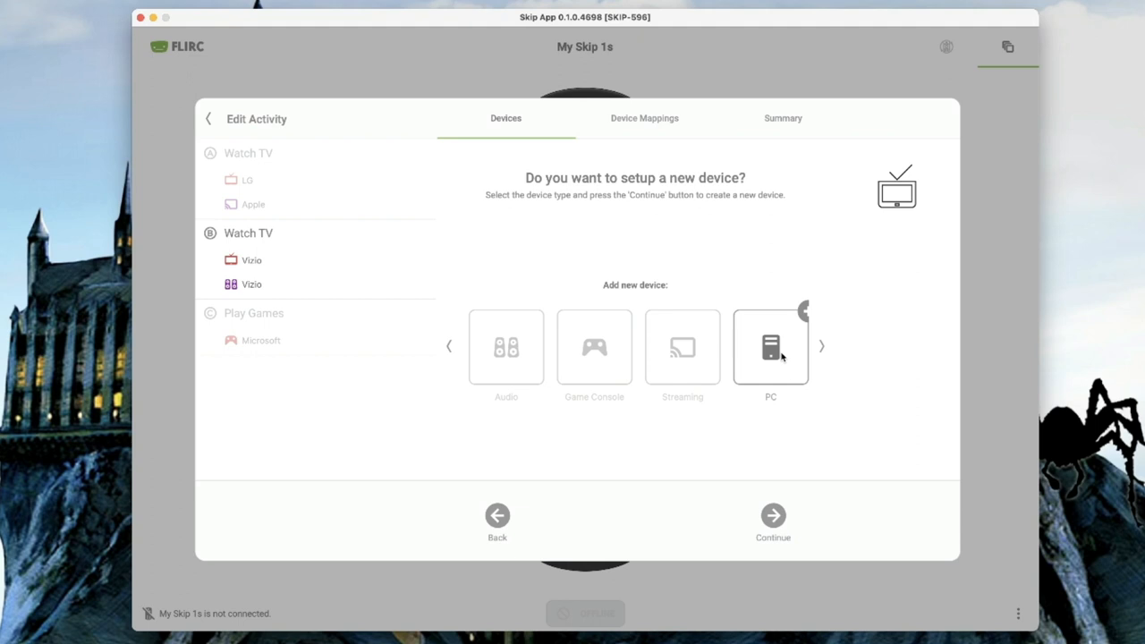
pyautogui.moveTo(683, 349)
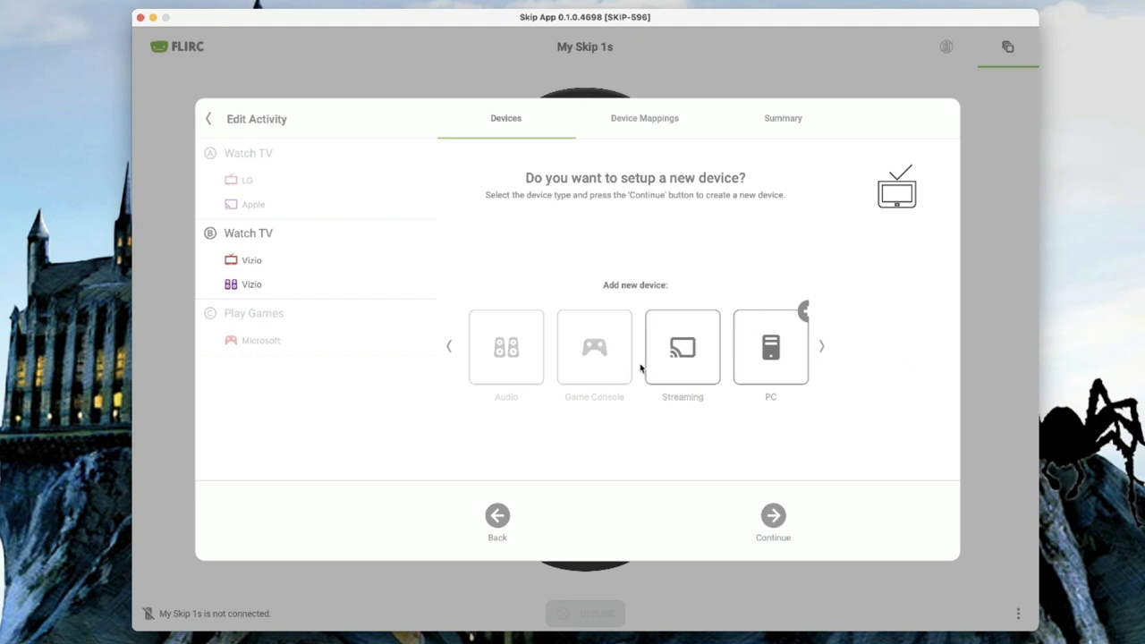
pyautogui.moveTo(644, 377)
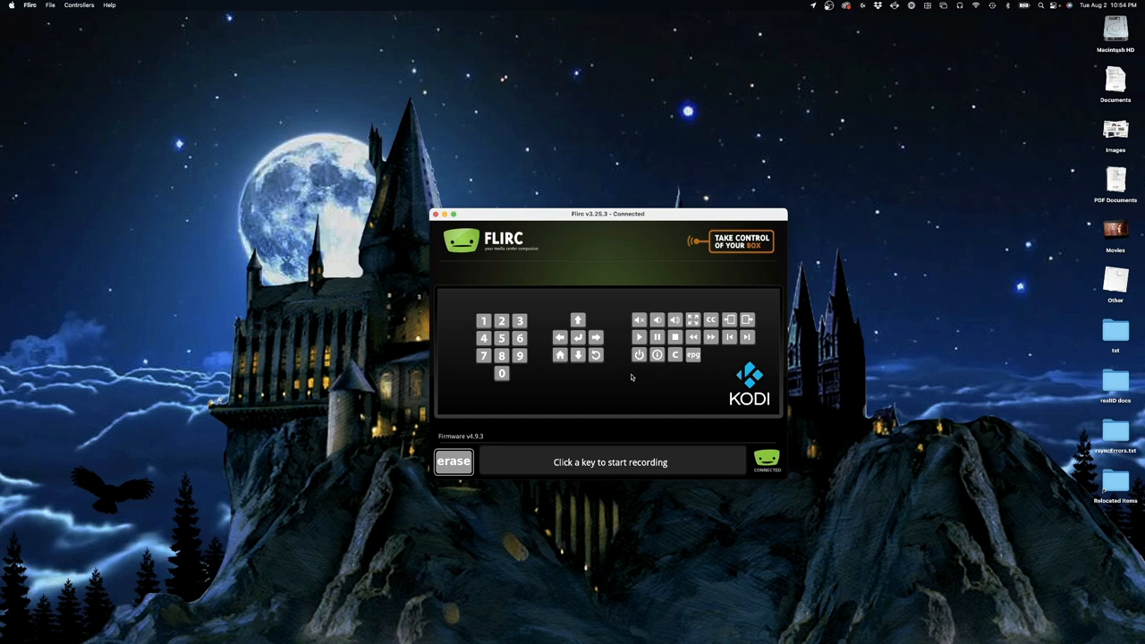
pyautogui.moveTo(621, 385)
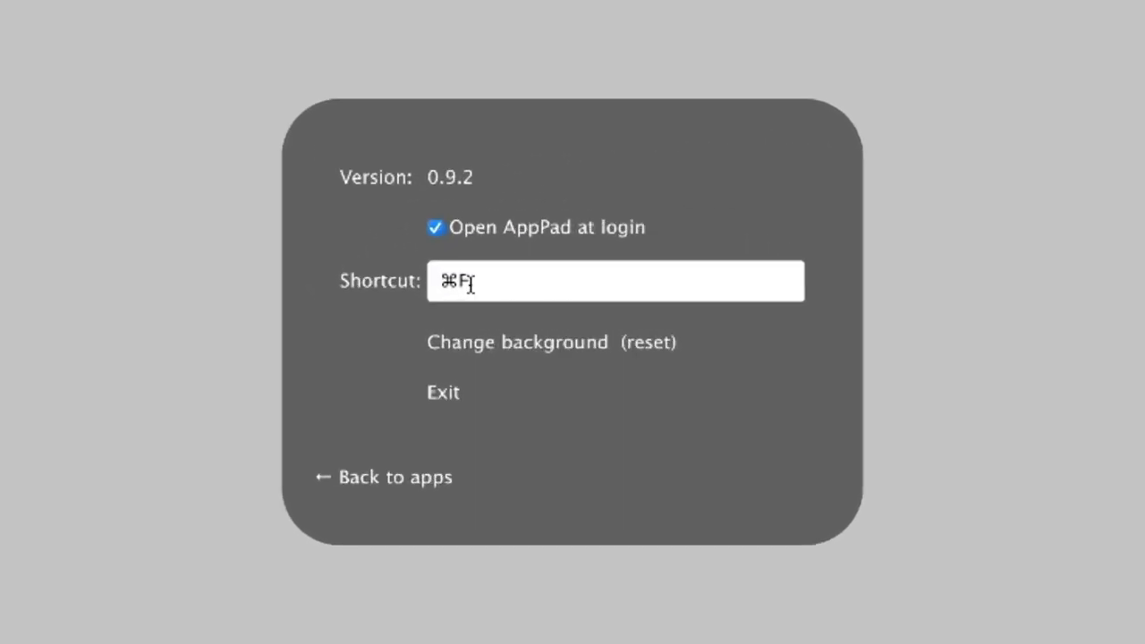
pyautogui.moveTo(534, 281)
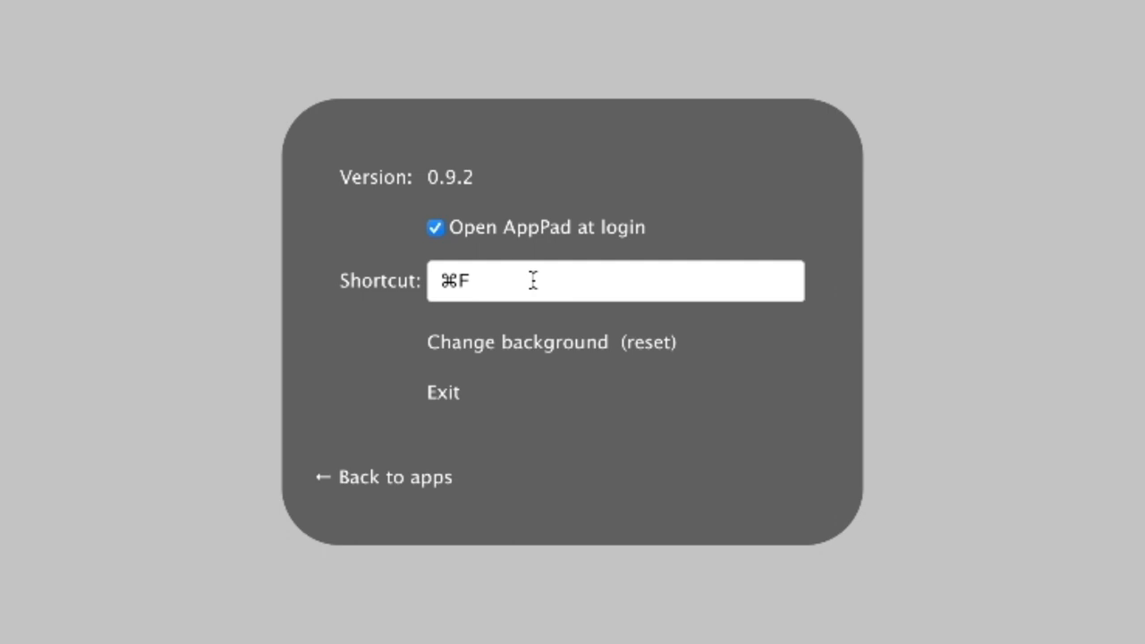
pyautogui.moveTo(526, 271)
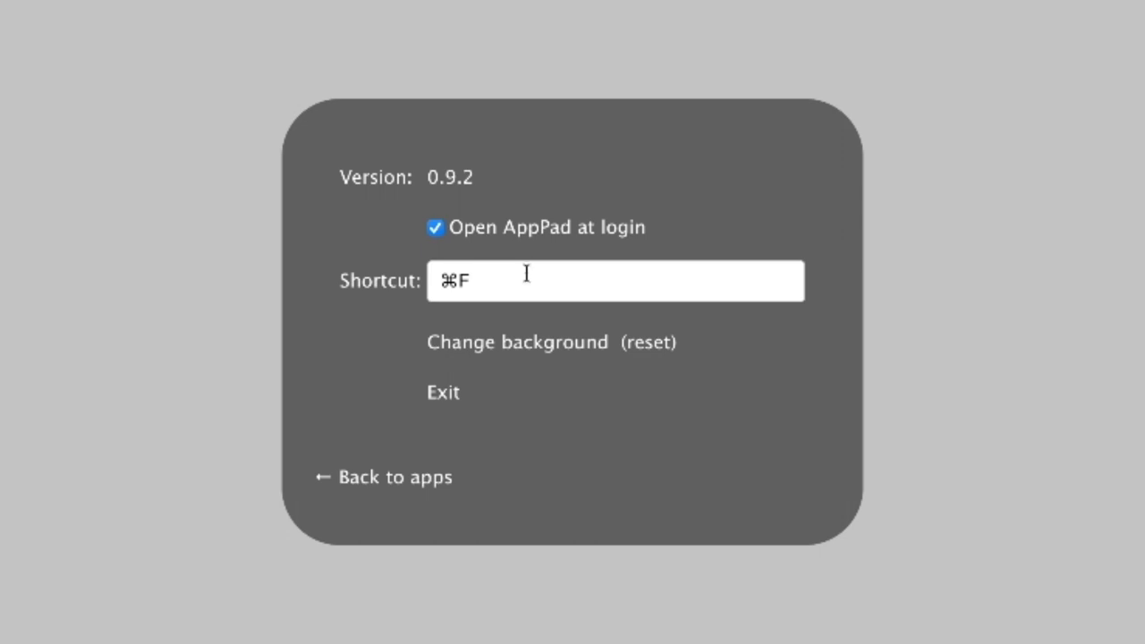
pyautogui.moveTo(463, 235)
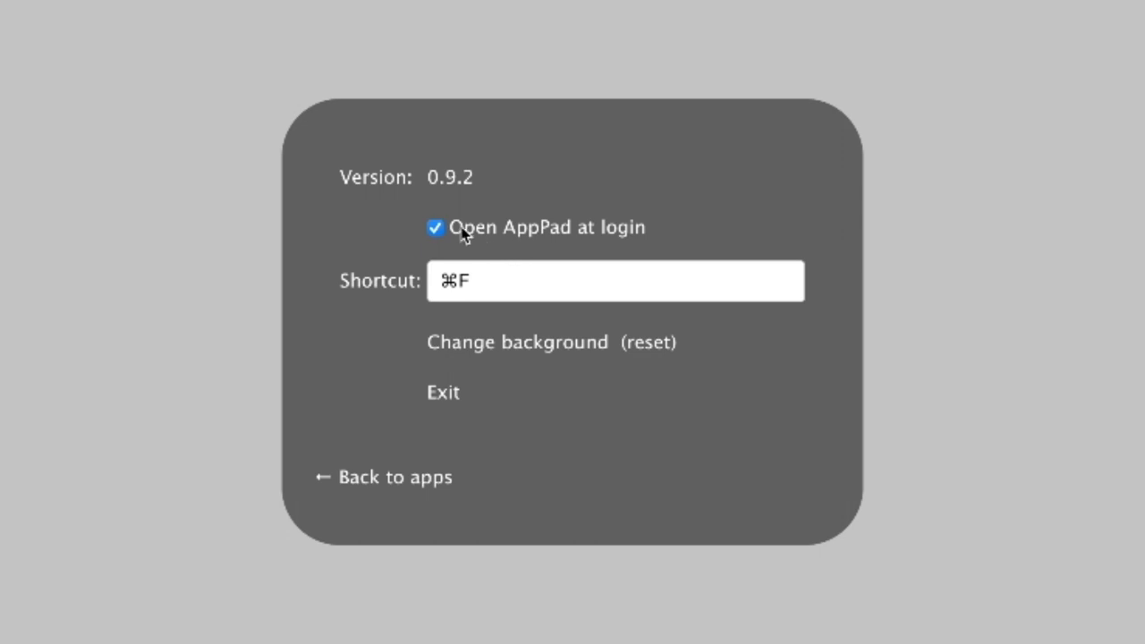
pyautogui.moveTo(433, 486)
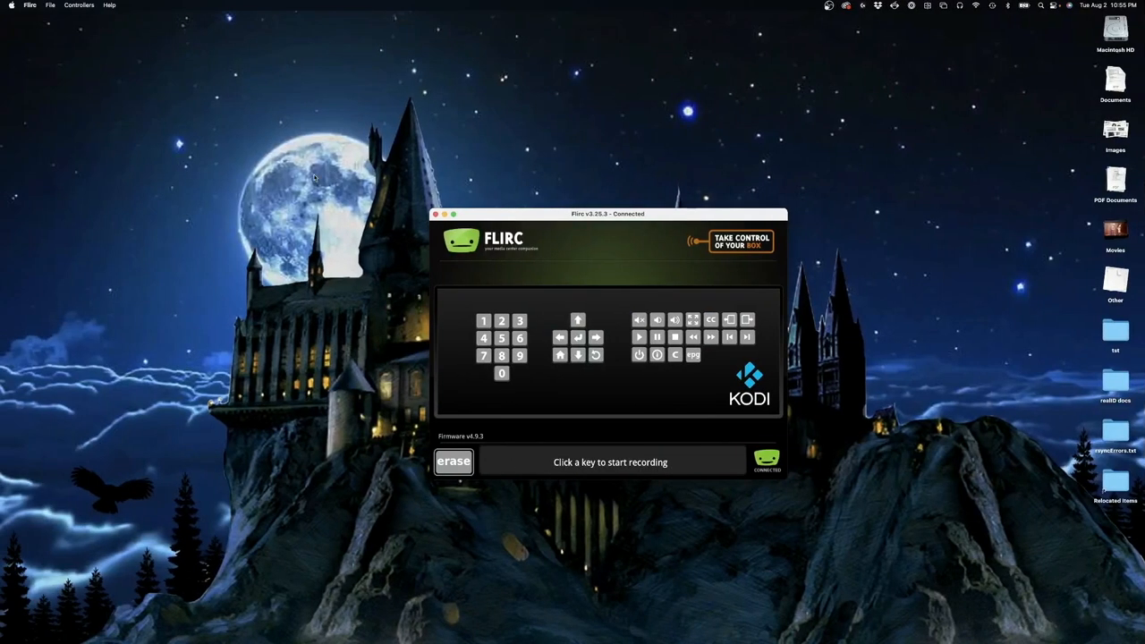
# Switch Flirc to the Full Keyboard layout and start recording the Command key for a button
pyautogui.click(78, 5)
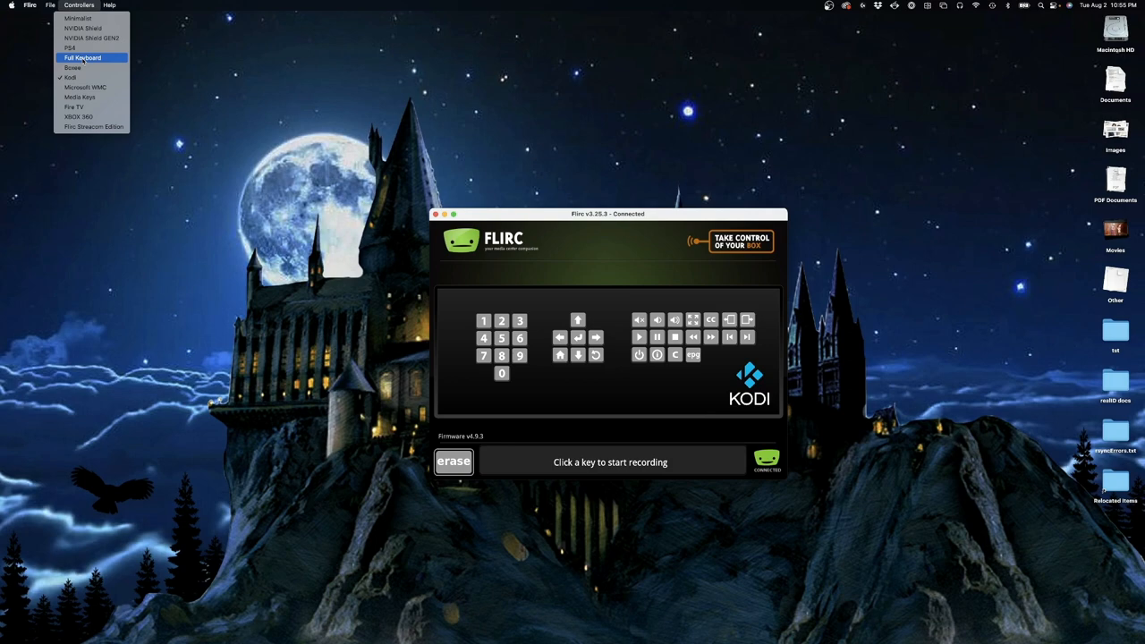
pyautogui.click(82, 57)
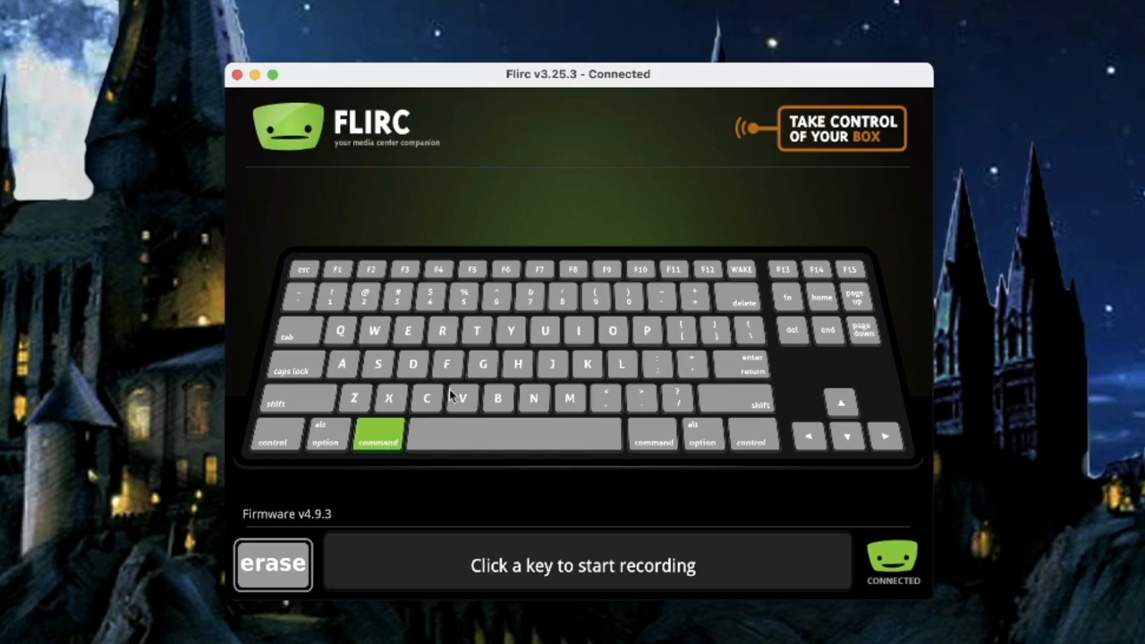
pyautogui.click(449, 365)
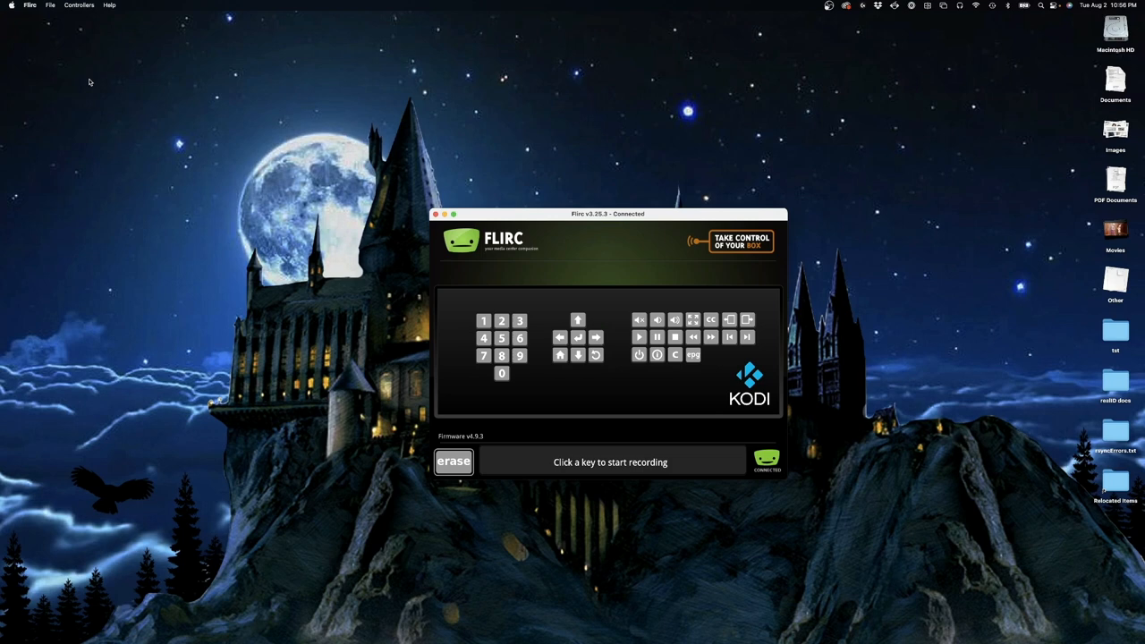
pyautogui.moveTo(206, 63)
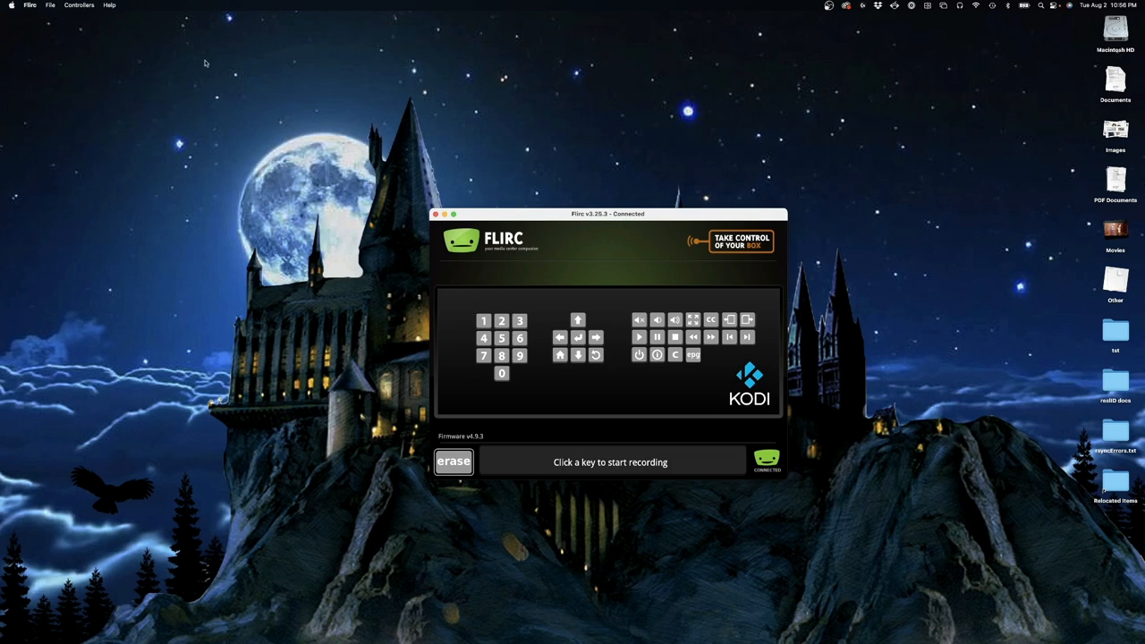
pyautogui.moveTo(600, 290)
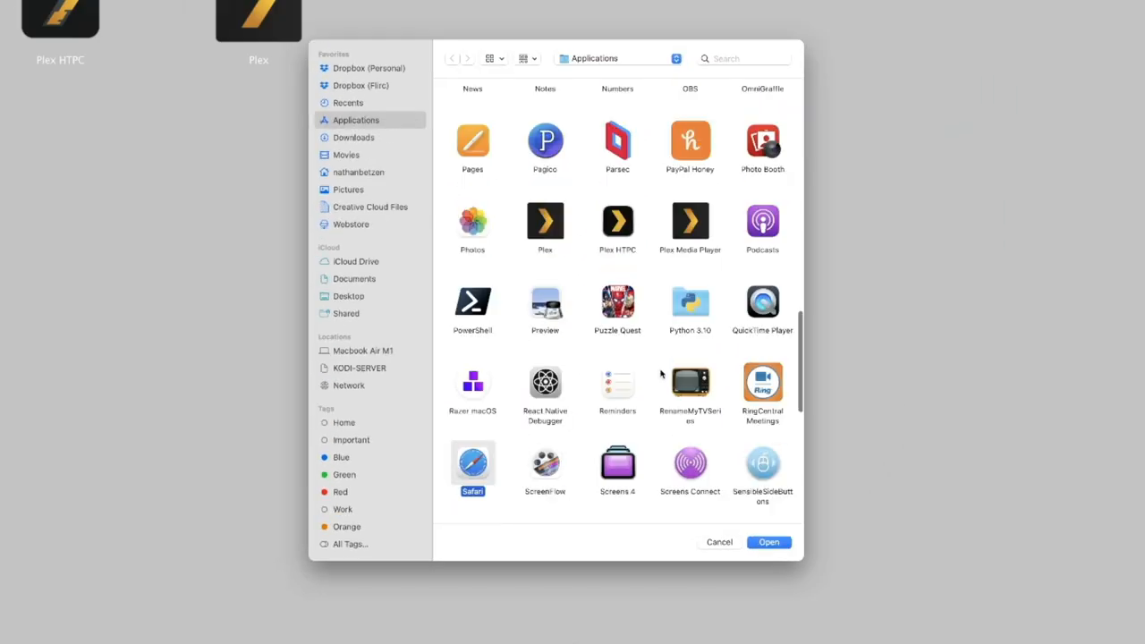
# Select Steam in the Applications folder and confirm adding it to the AppPad launcher
pyautogui.scroll(-3)
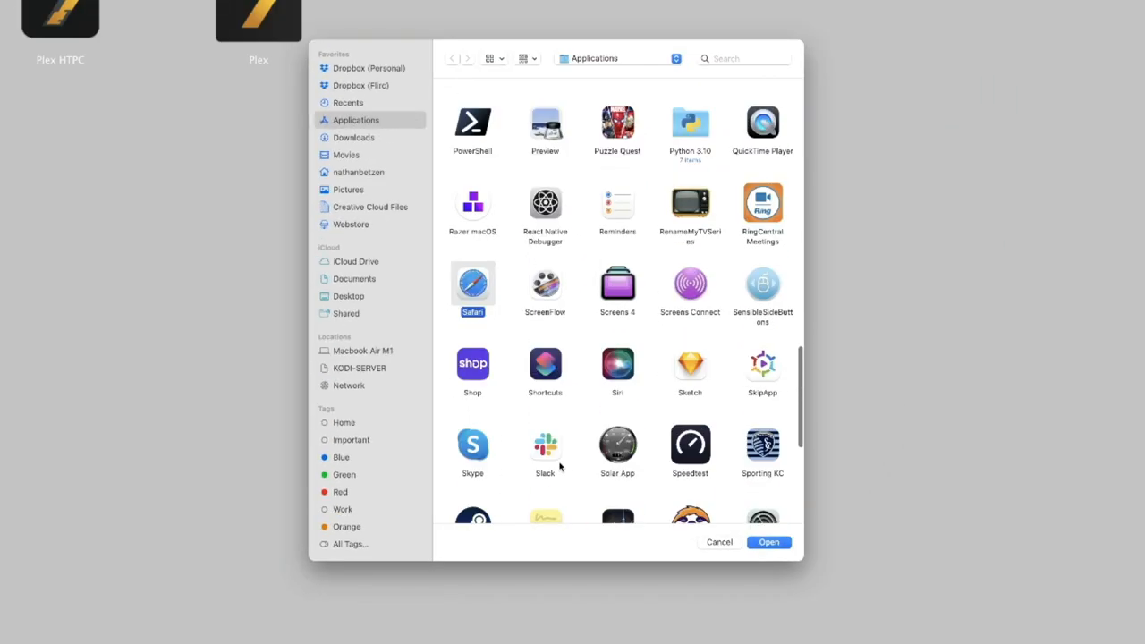
pyautogui.scroll(-3)
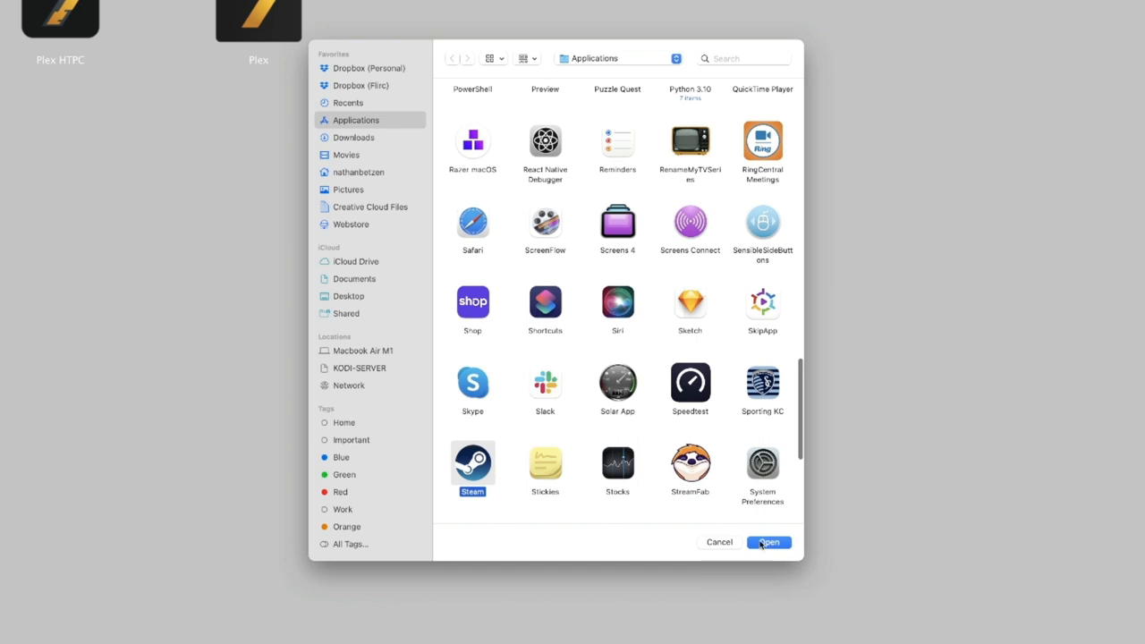
pyautogui.click(767, 542)
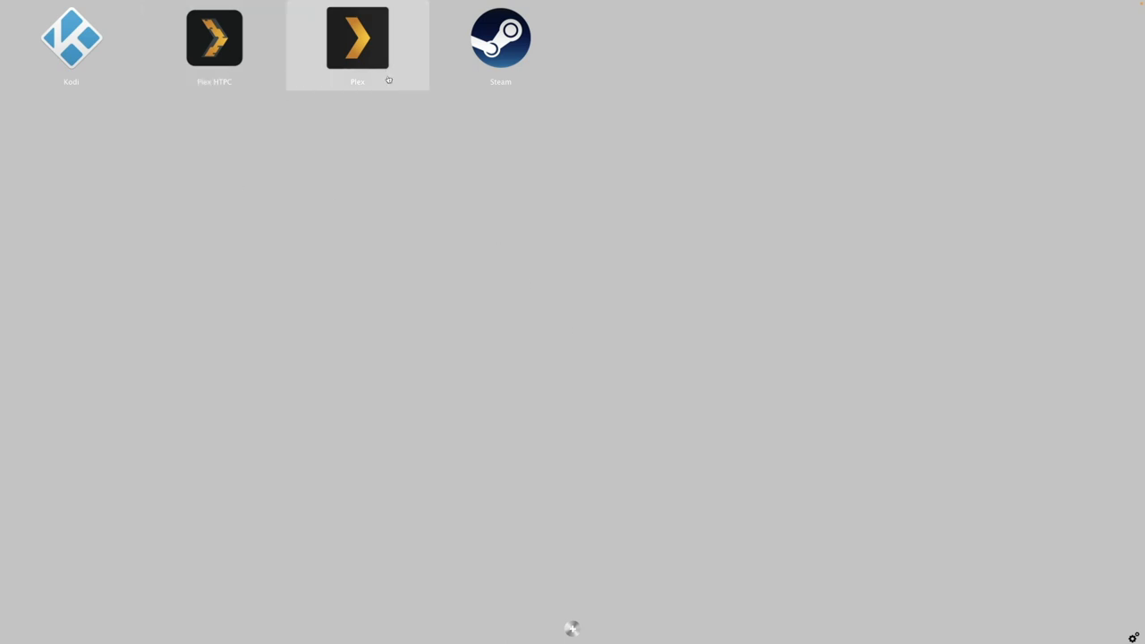
pyautogui.moveTo(340, 43)
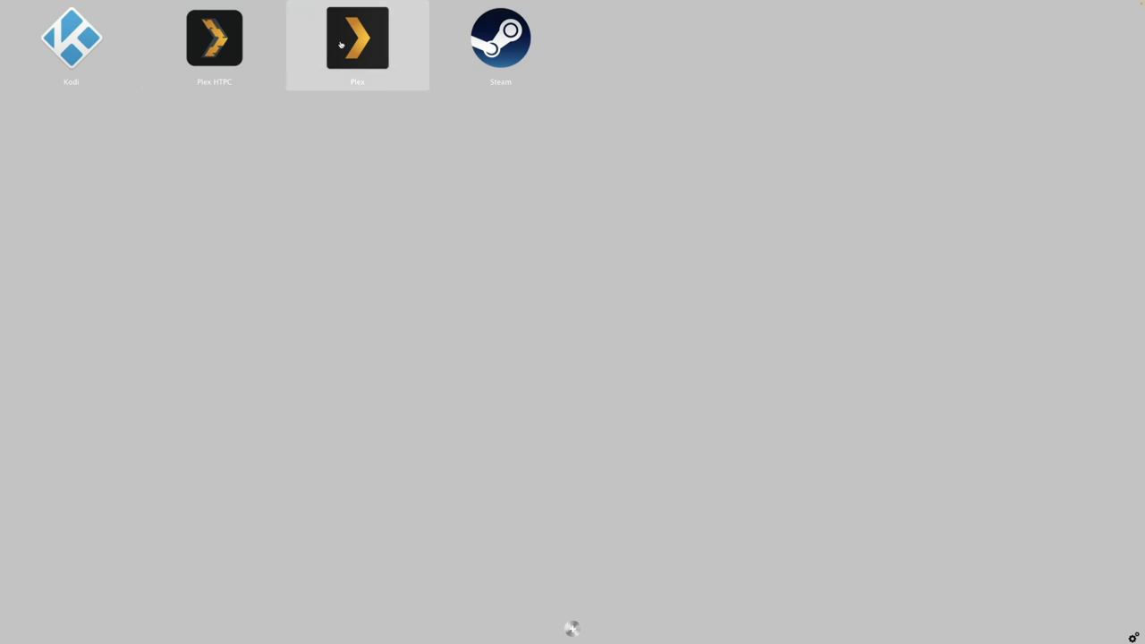
# Launch Steam from the AppPad grid into its Big Picture library
pyautogui.click(501, 38)
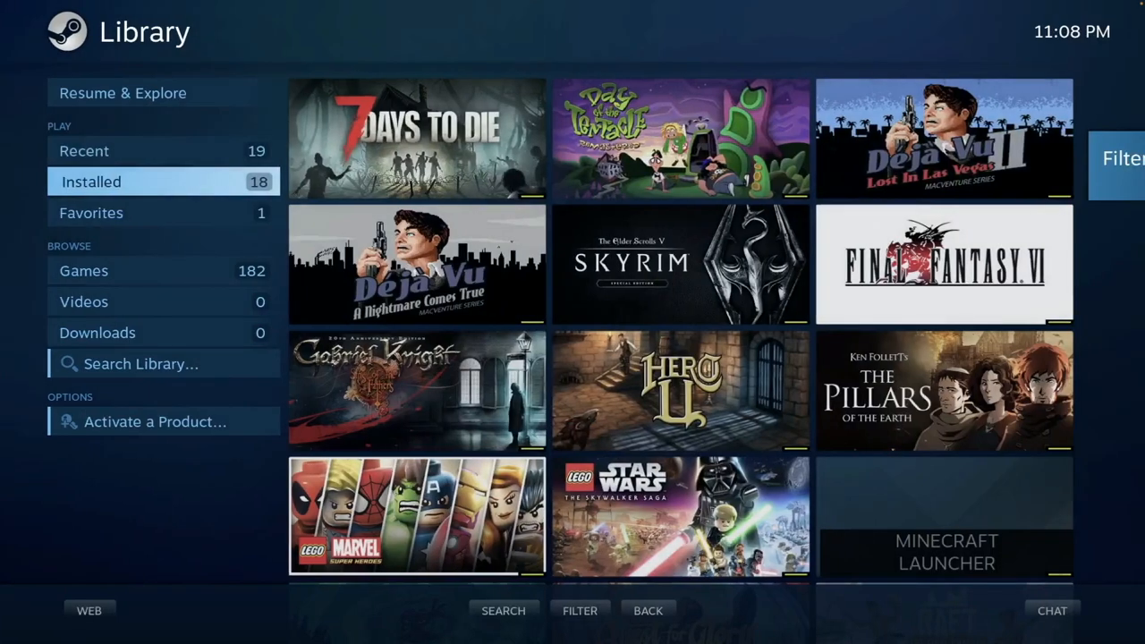
# Show Resume & Explore, then filter the Big Picture library to Favorites (7 Days to Die)
pyautogui.click(86, 150)
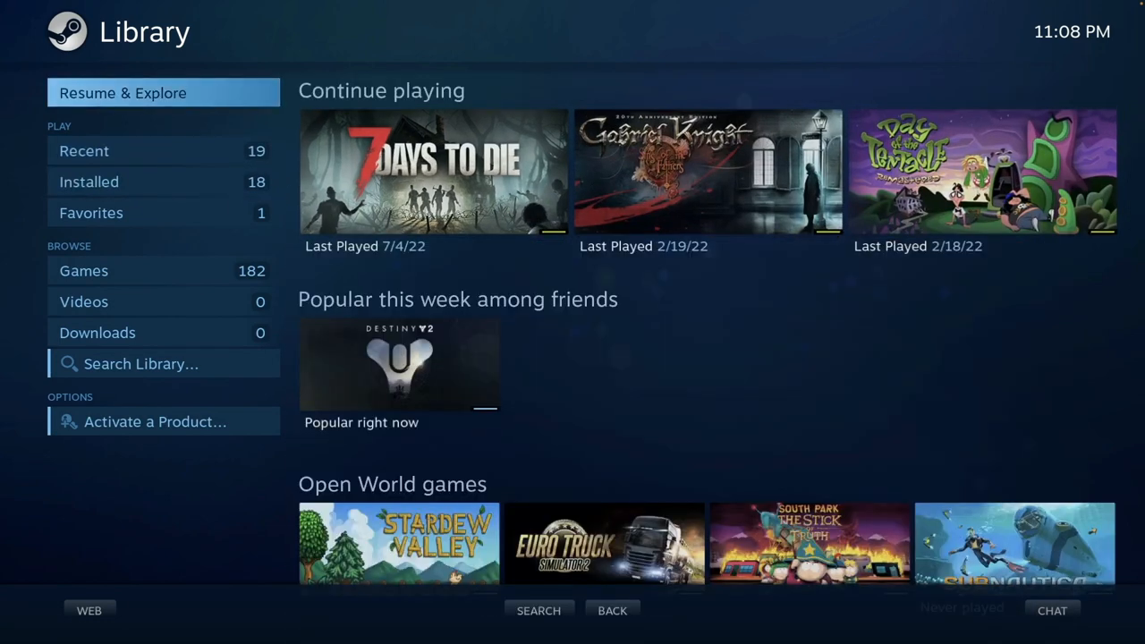
pyautogui.click(91, 211)
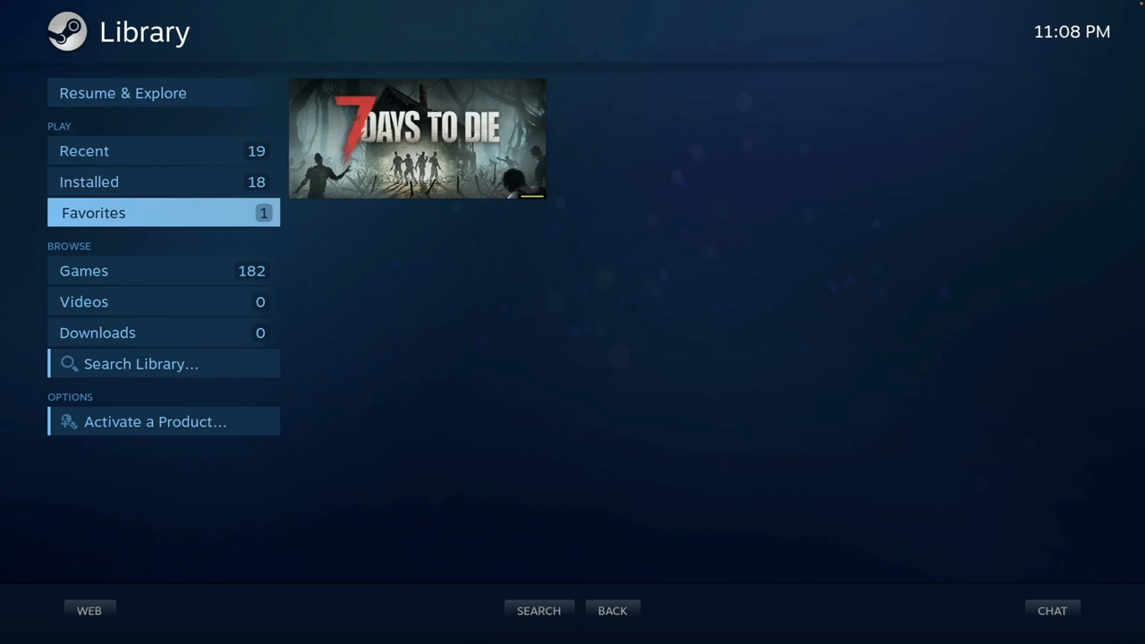